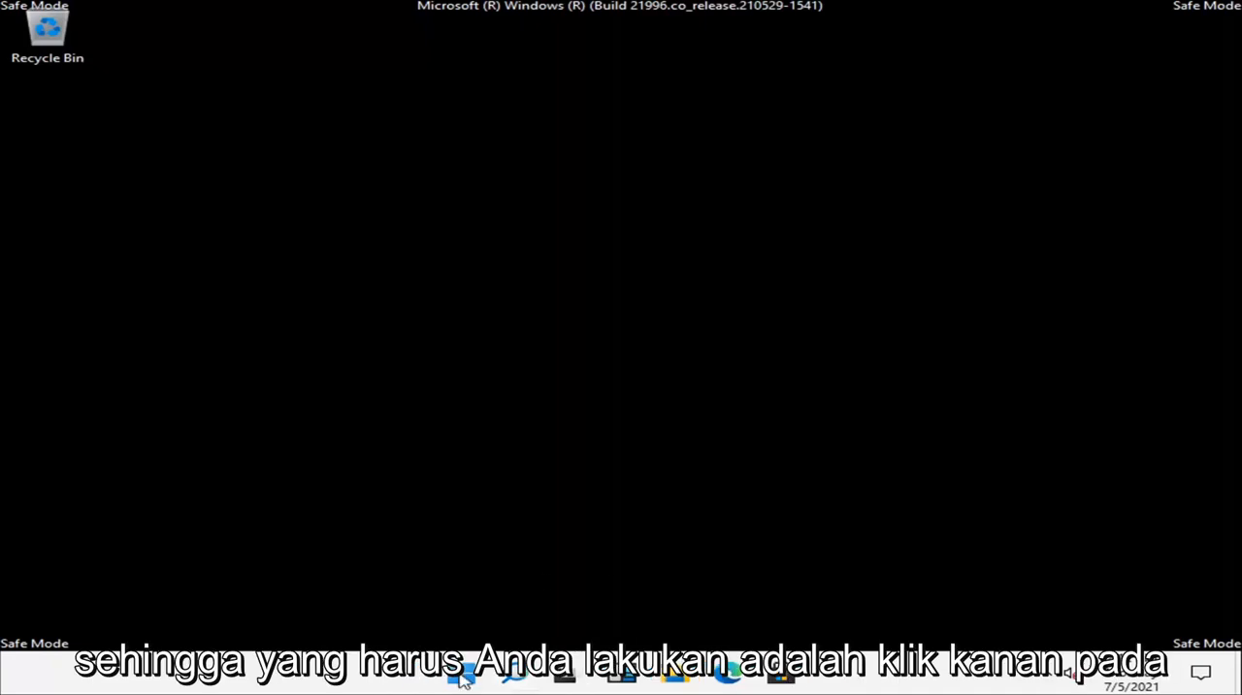
Launch Task Manager from the Start button menu and expand it to the detailed view
right_click(462, 671)
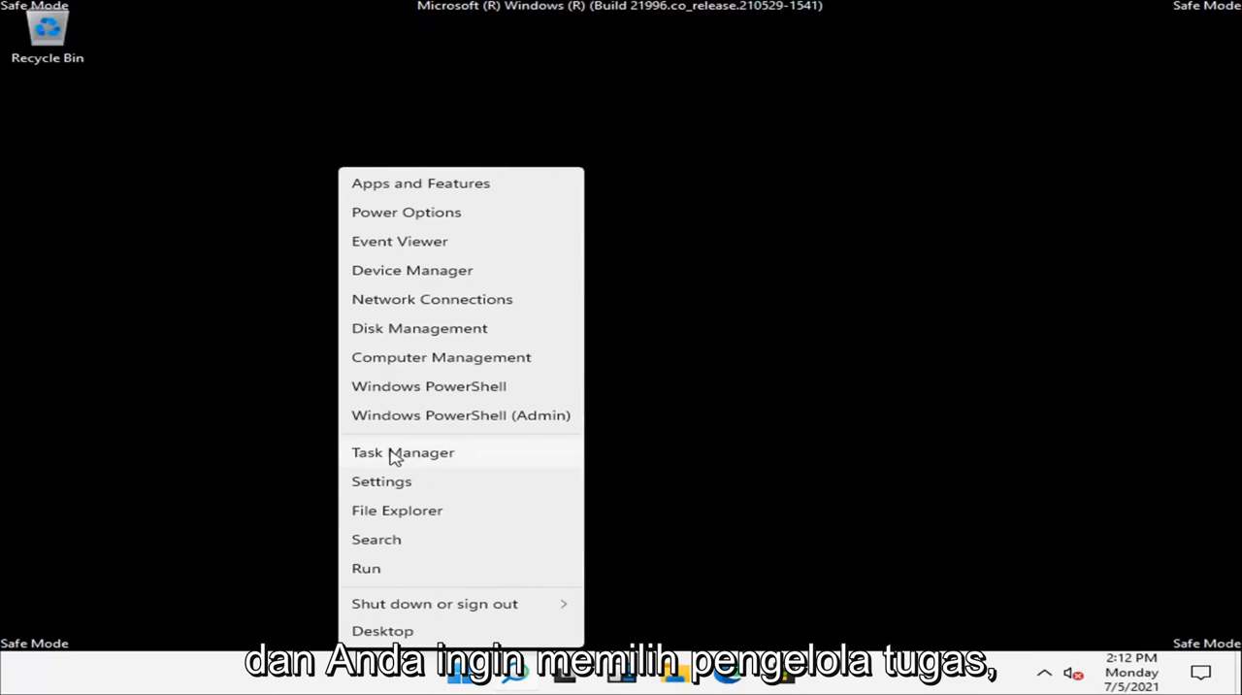
click(404, 452)
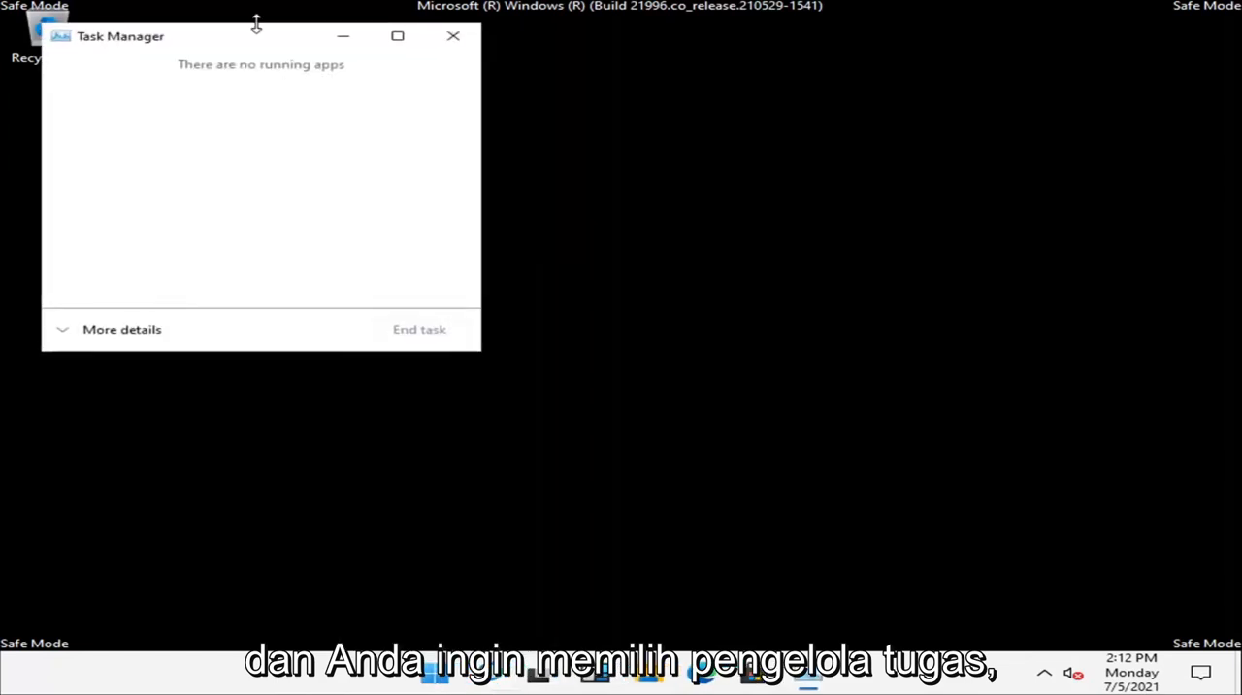
click(120, 330)
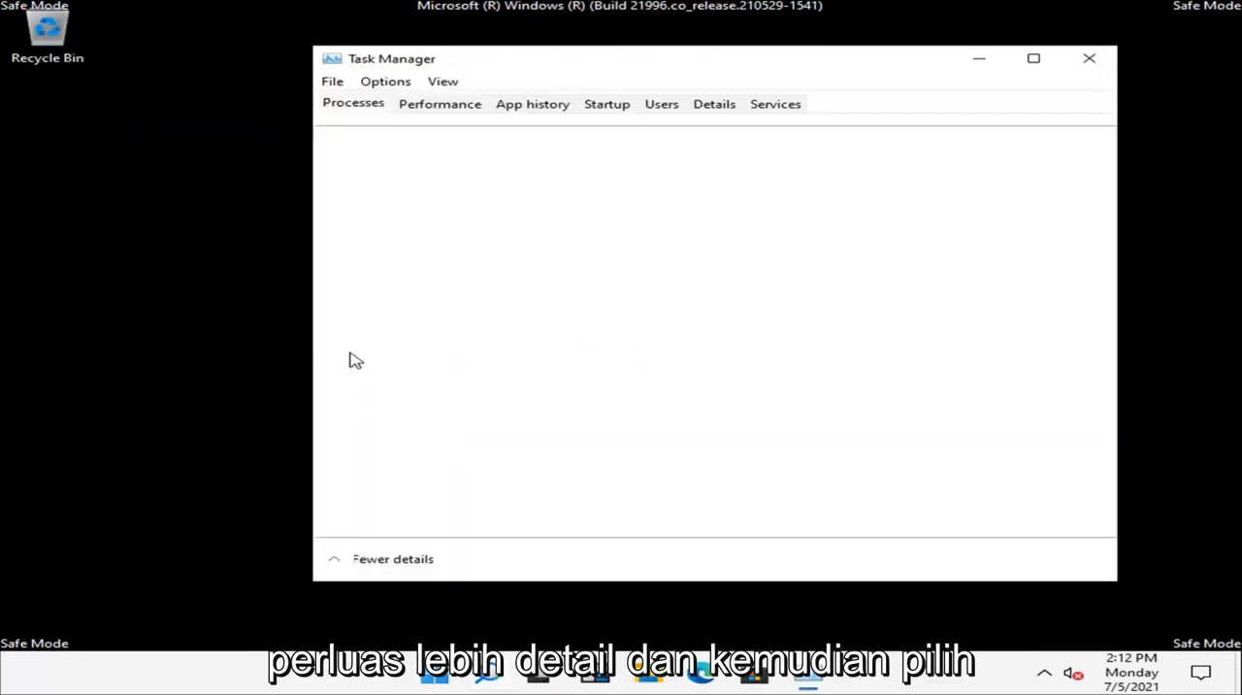
Run a new task named msconfig to launch System Configuration
click(332, 81)
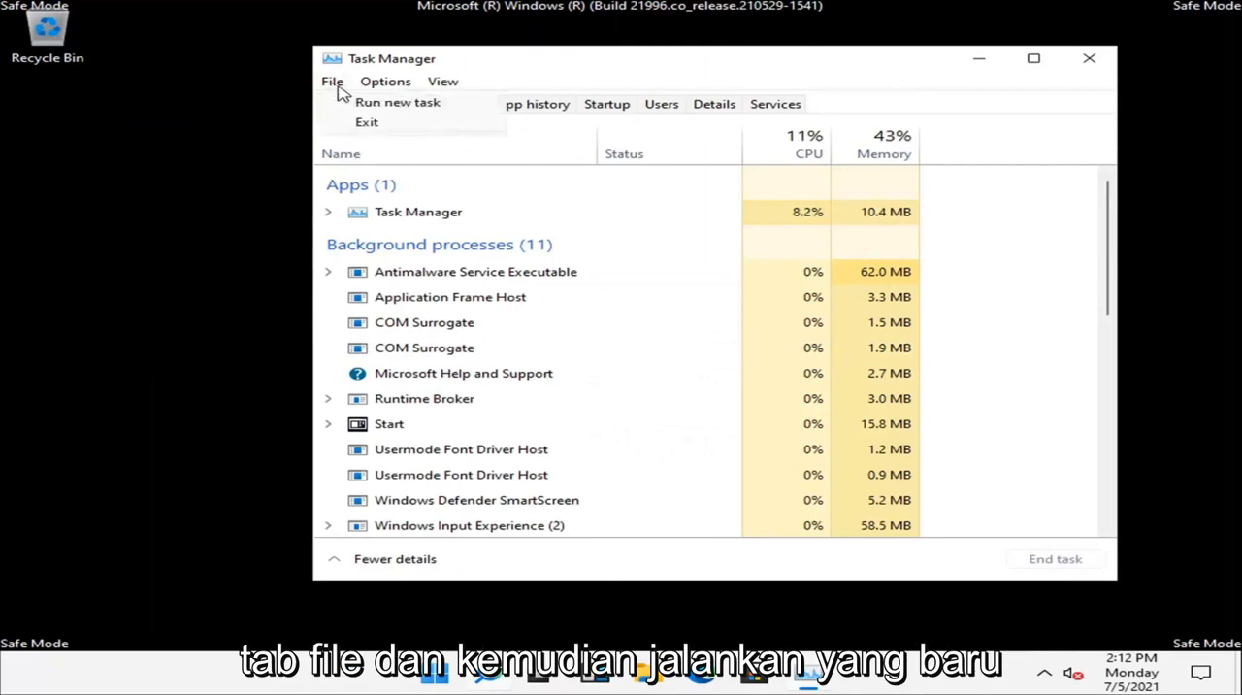
click(395, 101)
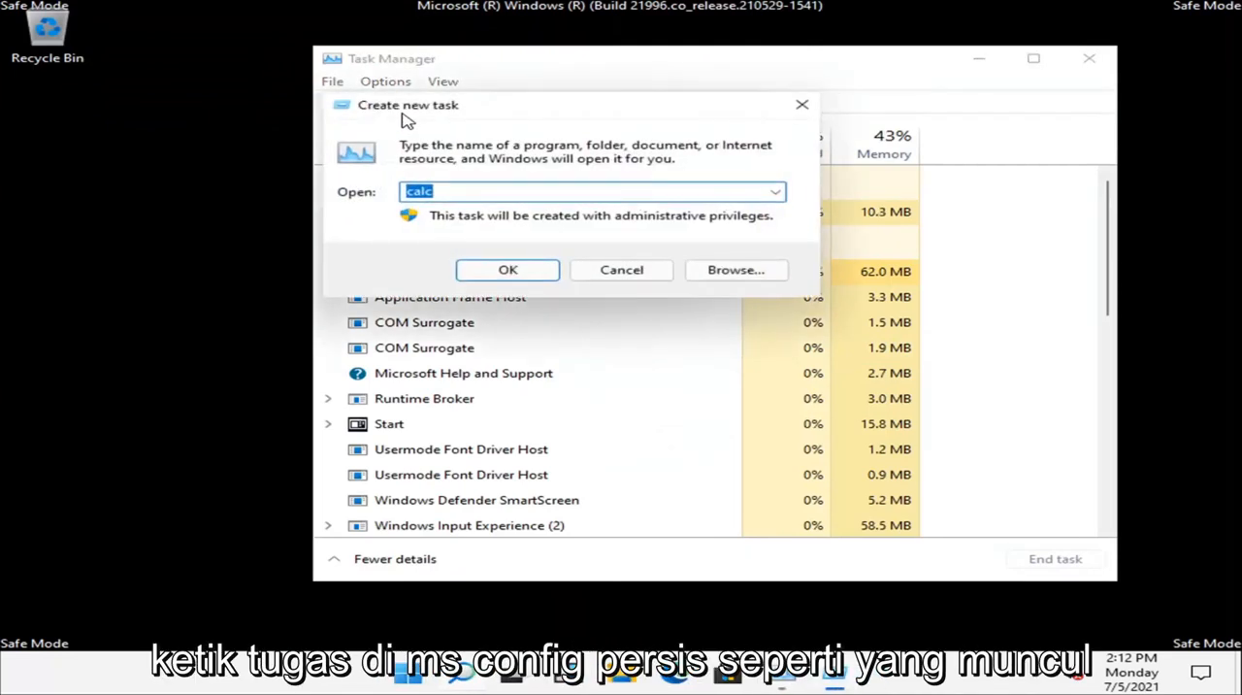
text(msconfig)
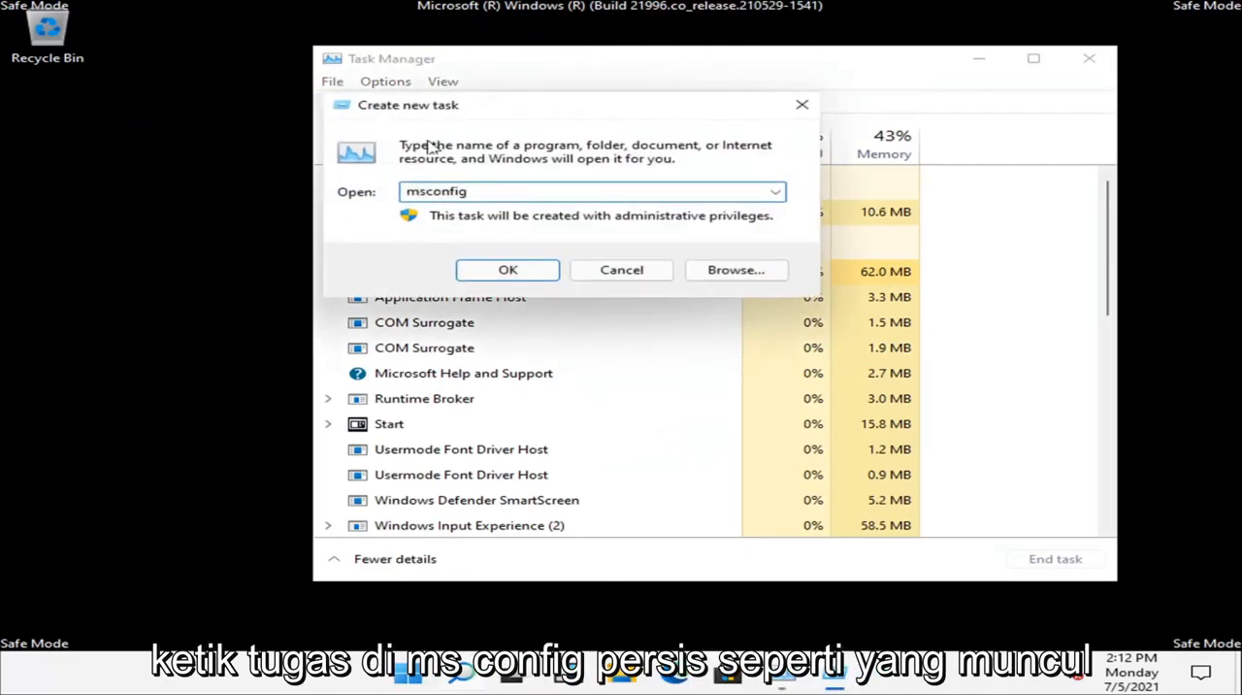
click(507, 270)
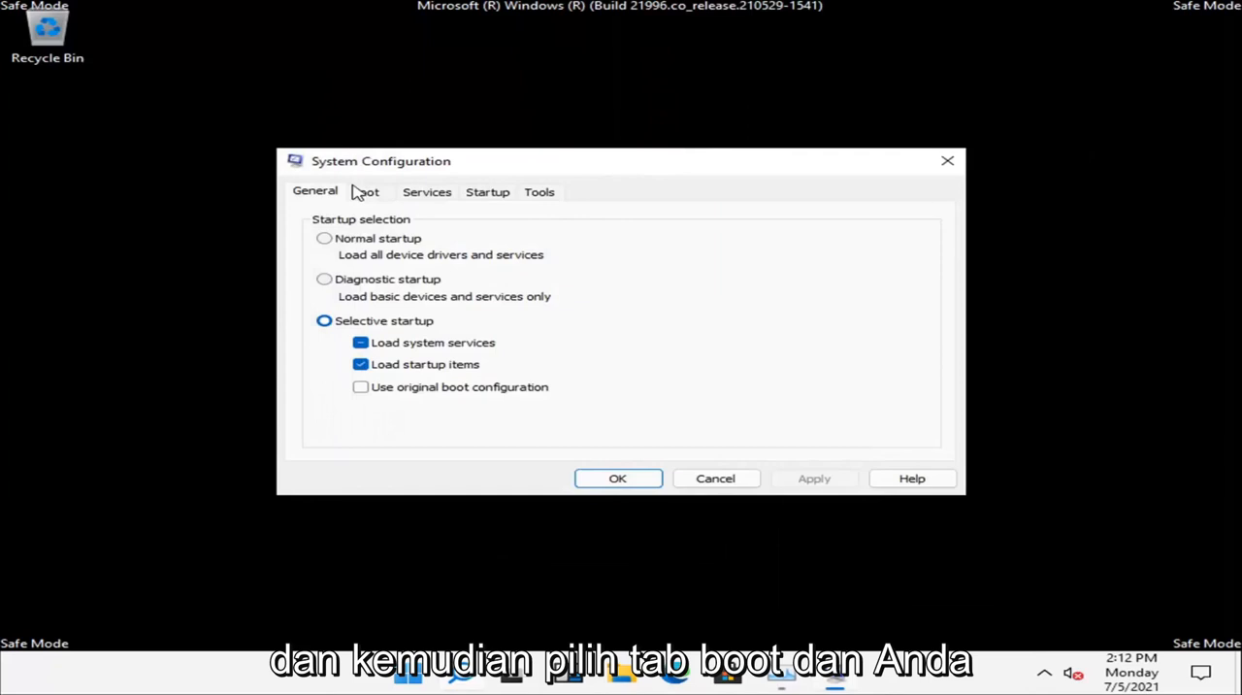
Uncheck Safe boot on the Boot settings and confirm the restart out of Safe Mode
click(365, 190)
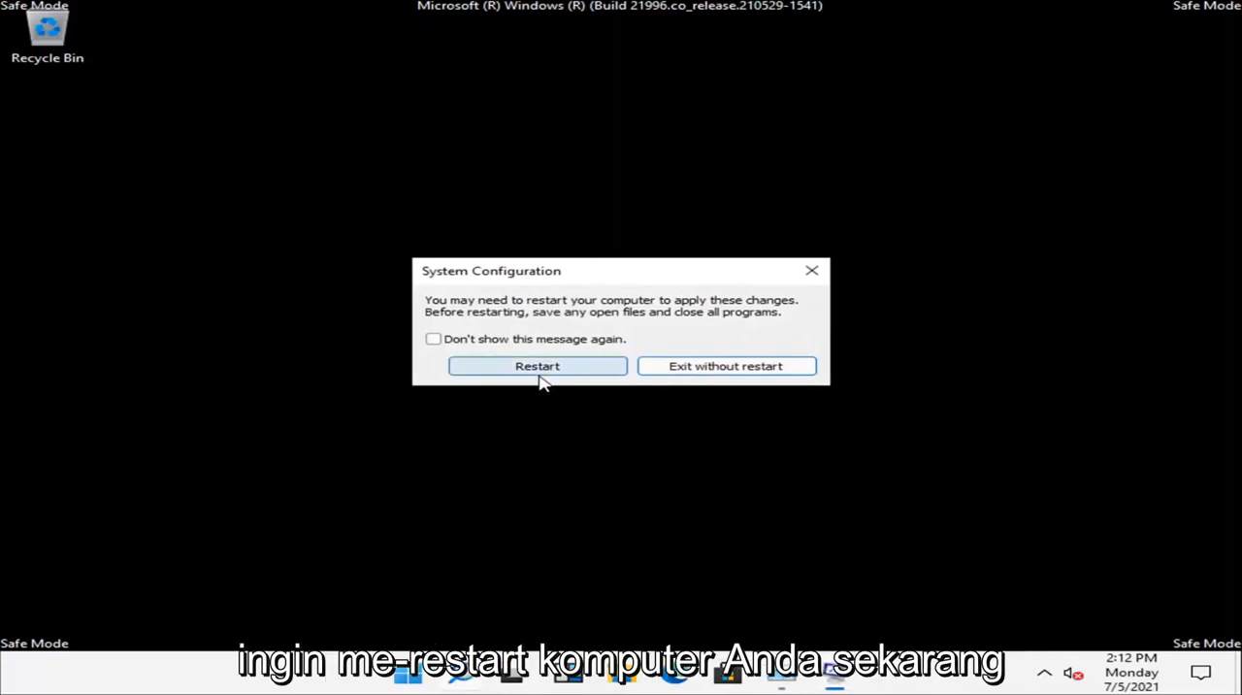
click(536, 365)
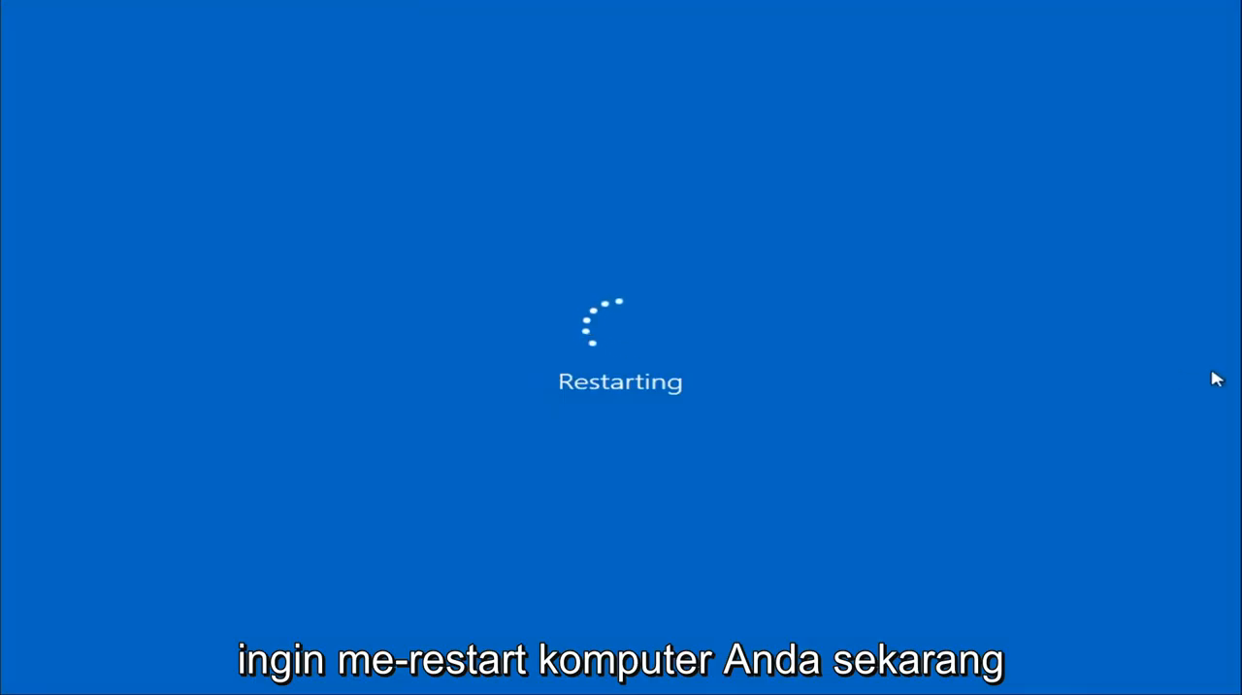